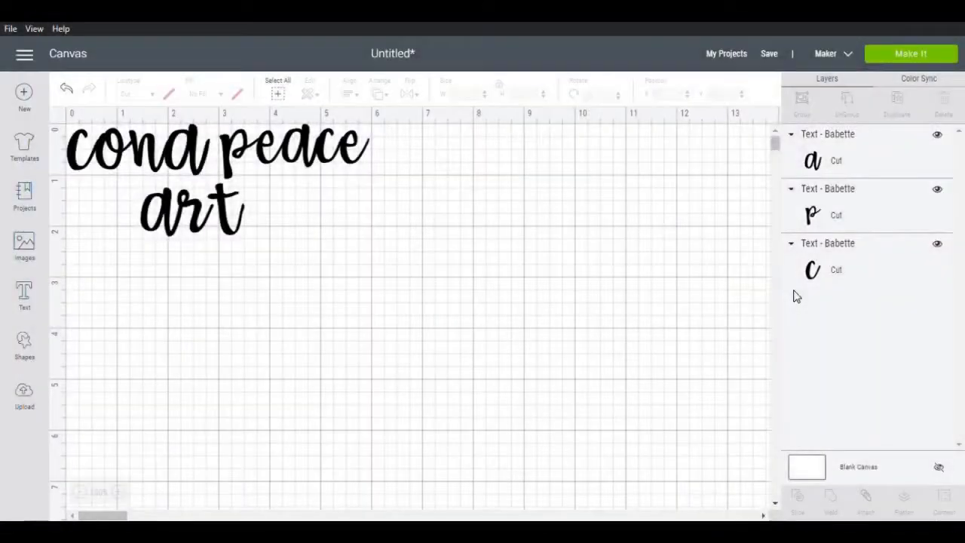
{"action": "mouse_move", "coordinate": [811, 240]}
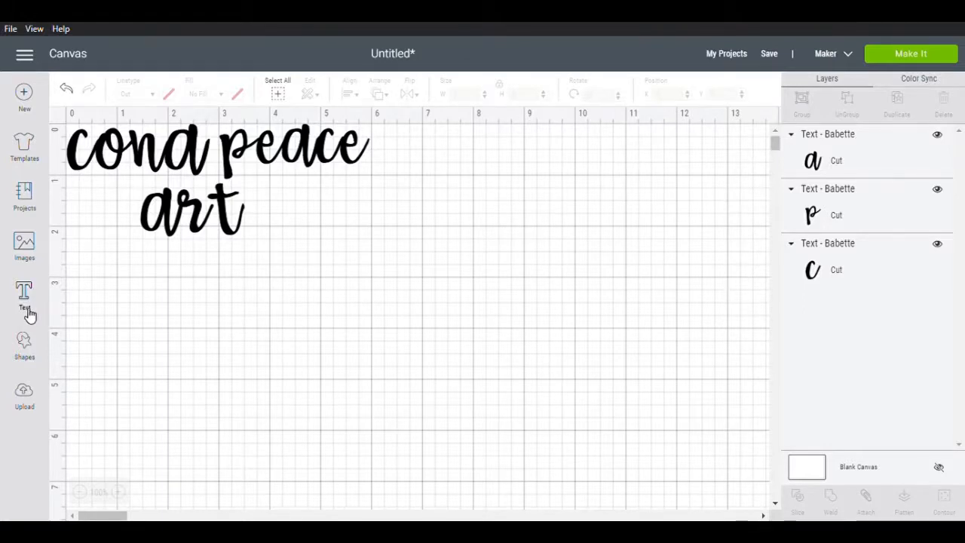
{"action": "mouse_move", "coordinate": [148, 217]}
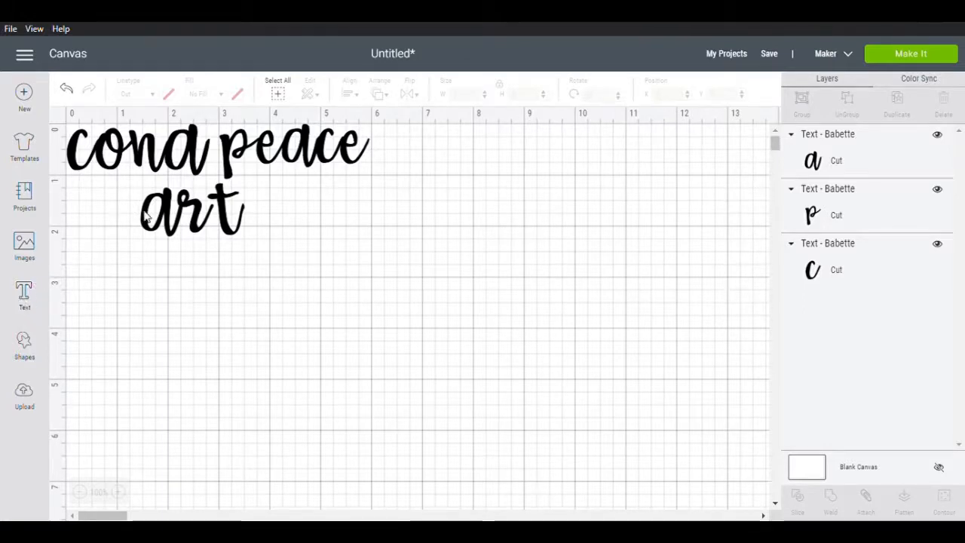
{"action": "mouse_move", "coordinate": [278, 208]}
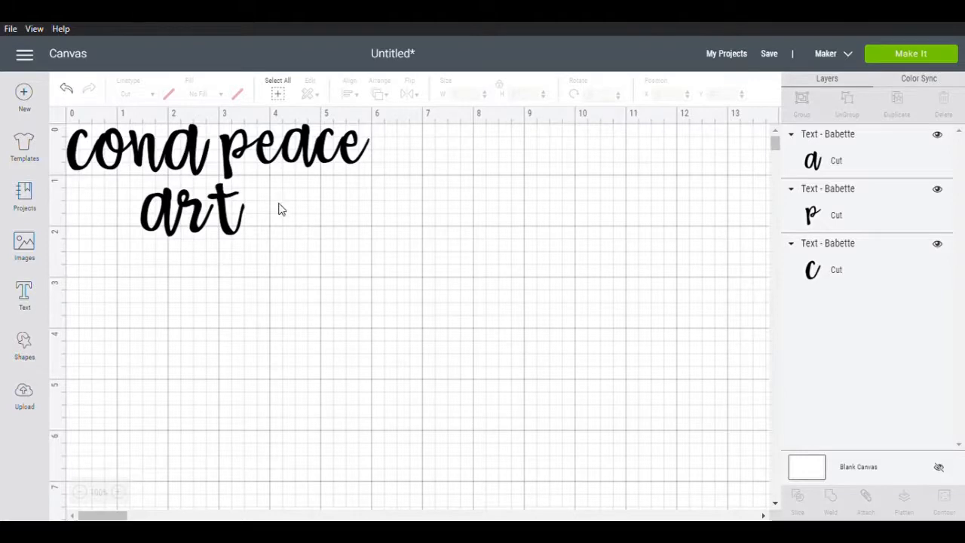
{"action": "mouse_move", "coordinate": [34, 325]}
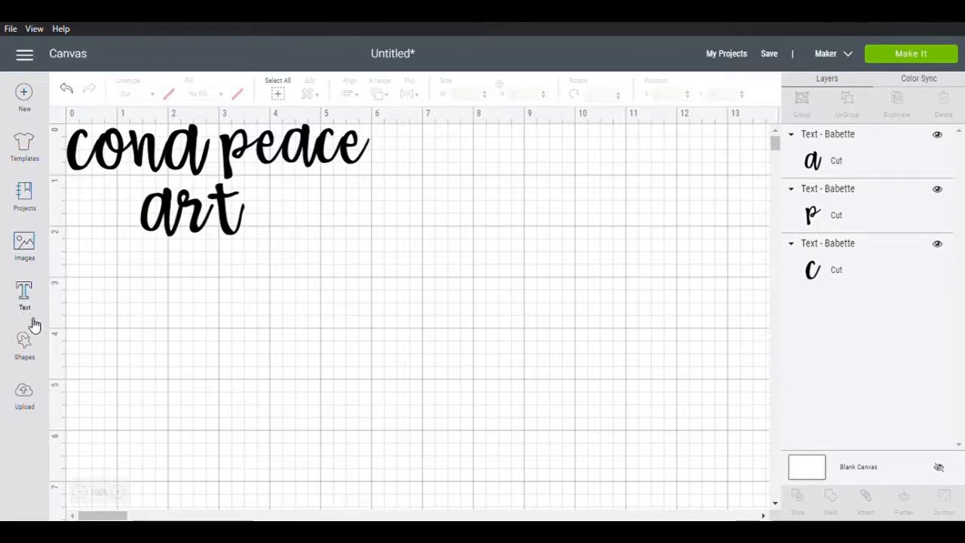
{"action": "mouse_move", "coordinate": [24, 367]}
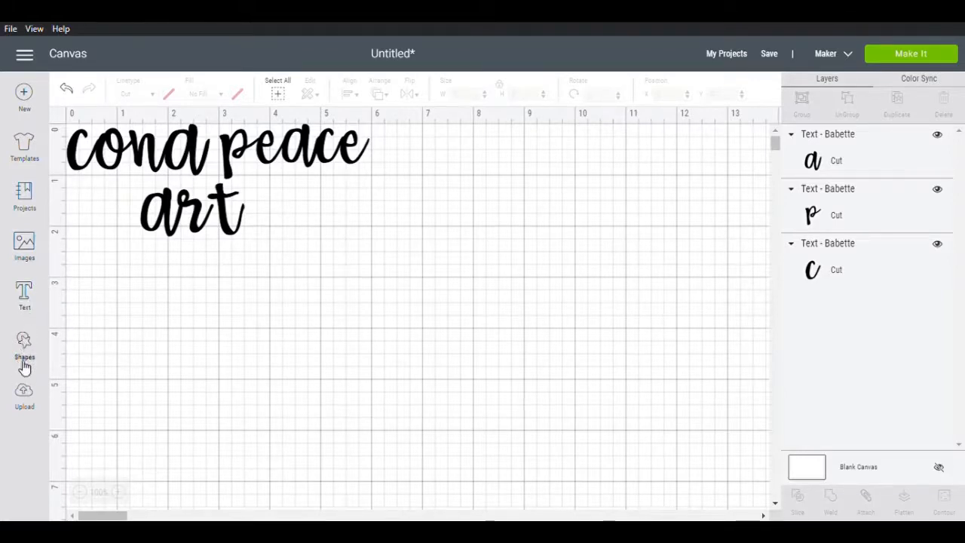
{"action": "mouse_move", "coordinate": [42, 377]}
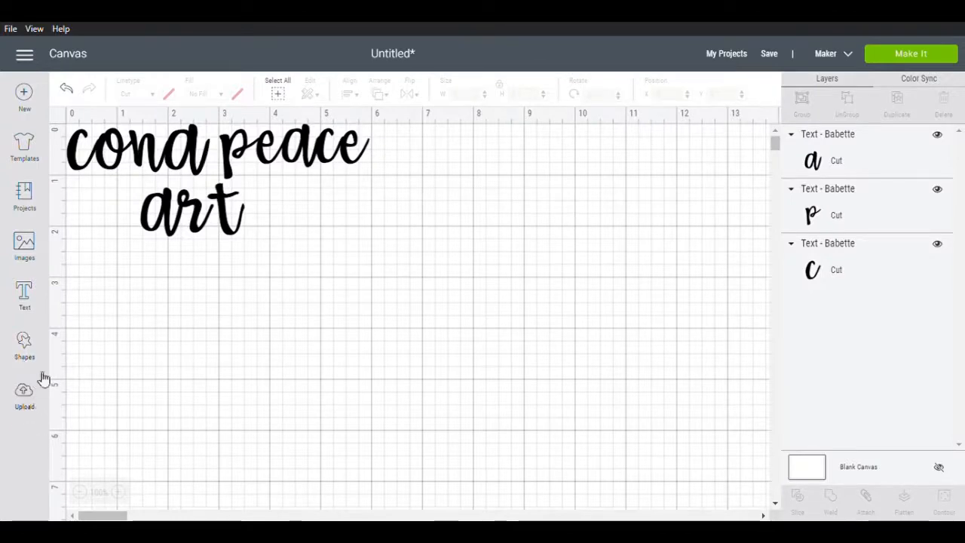
{"action": "mouse_move", "coordinate": [125, 254]}
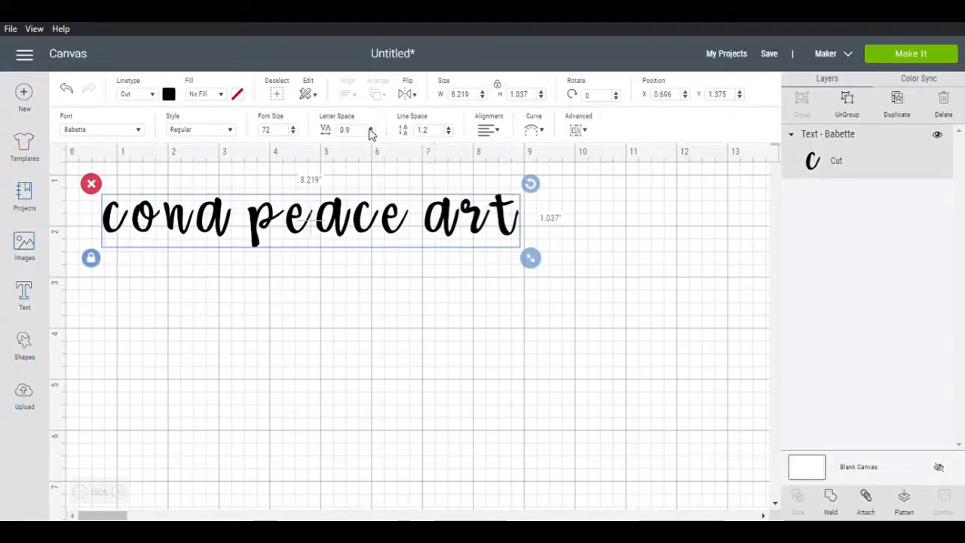
Step: Lower Letter Space from 0.9 to -0.9 so 'cona peace art' measures 6.437 in wide
{"action": "left_click", "coordinate": [371, 132]}
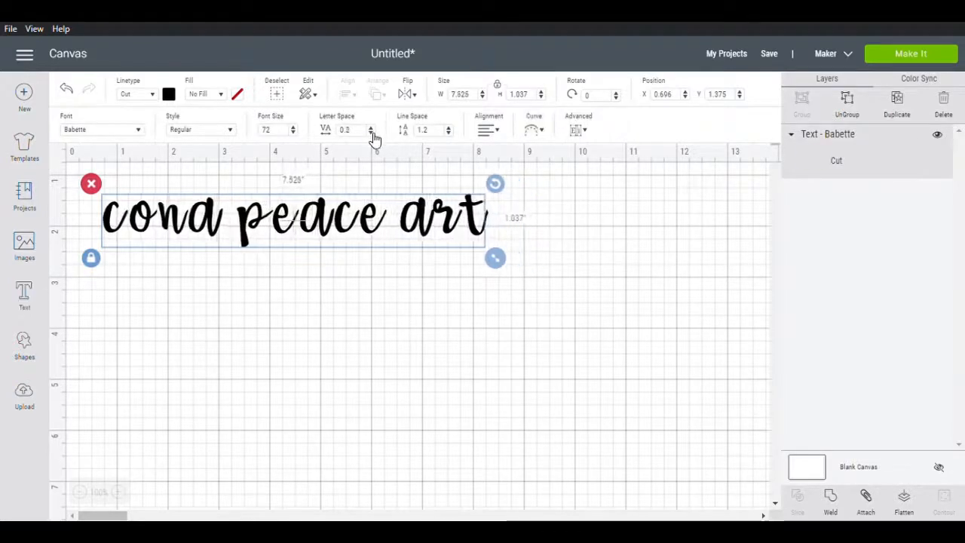
{"action": "left_click", "coordinate": [371, 133]}
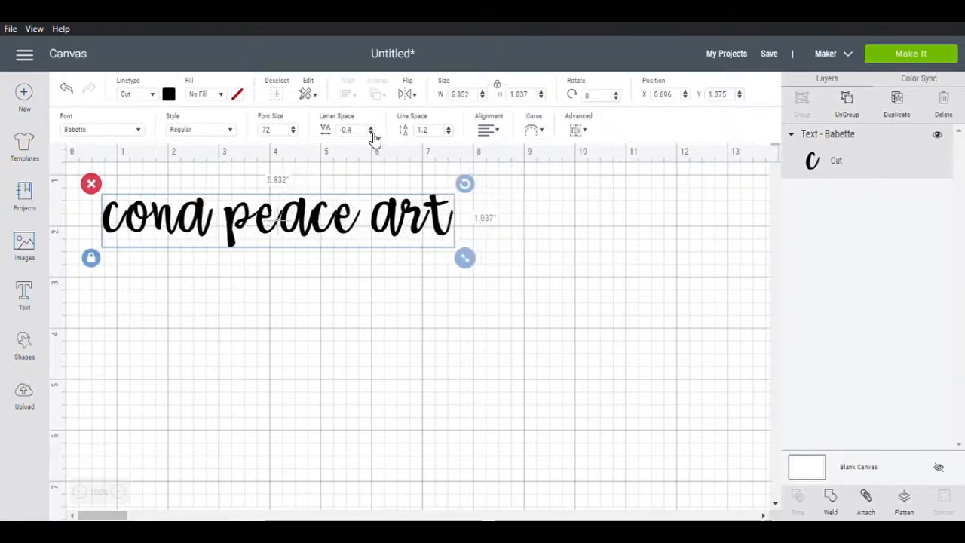
{"action": "left_click", "coordinate": [371, 133]}
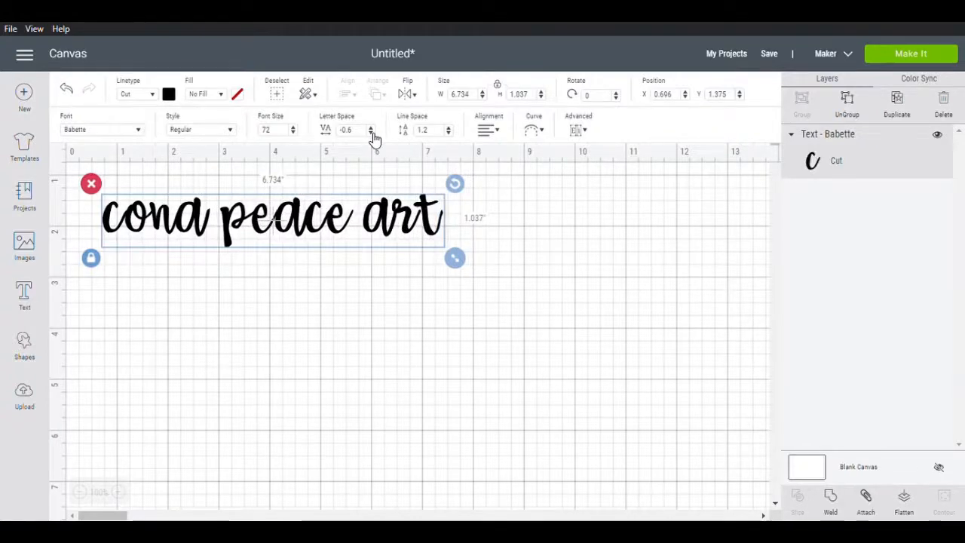
{"action": "left_click", "coordinate": [371, 133]}
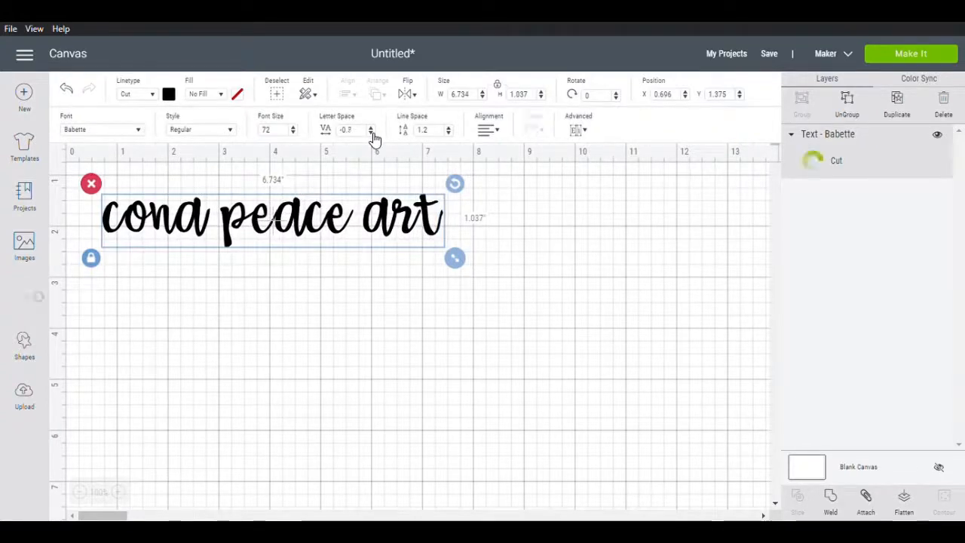
{"action": "left_click", "coordinate": [371, 132]}
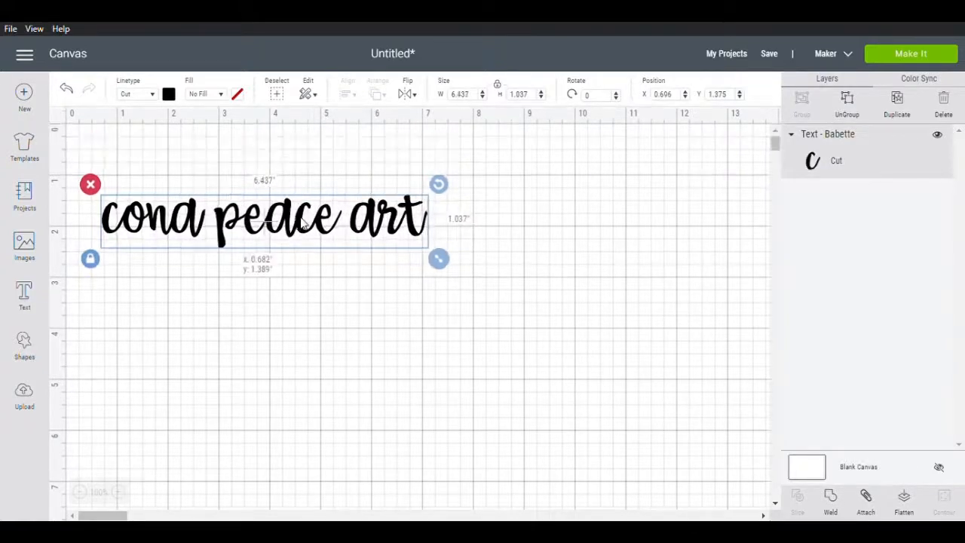
{"action": "double_click", "coordinate": [264, 218]}
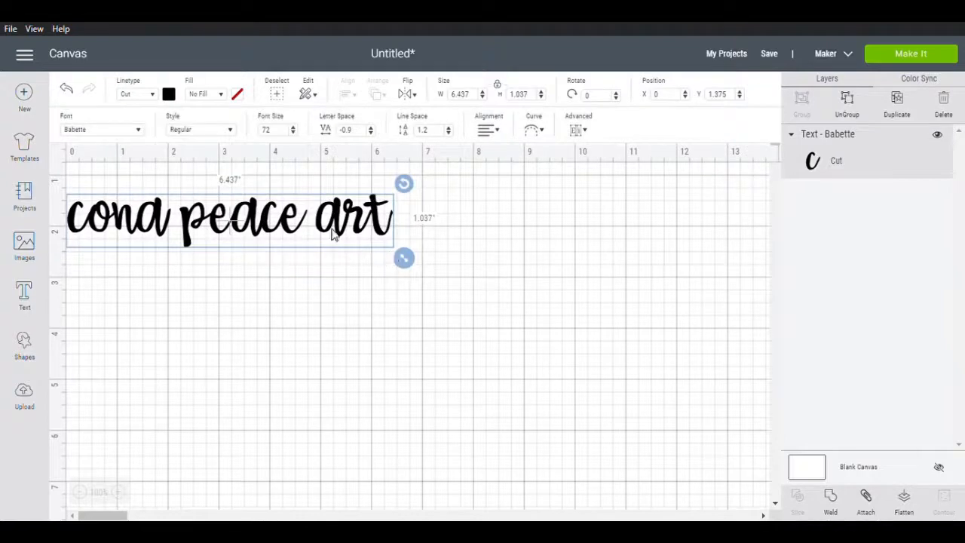
Step: Place the text in the top-left corner and scale it up to 9.868 in wide
{"action": "left_click_drag", "start_coordinate": [226, 219], "coordinate": [234, 138]}
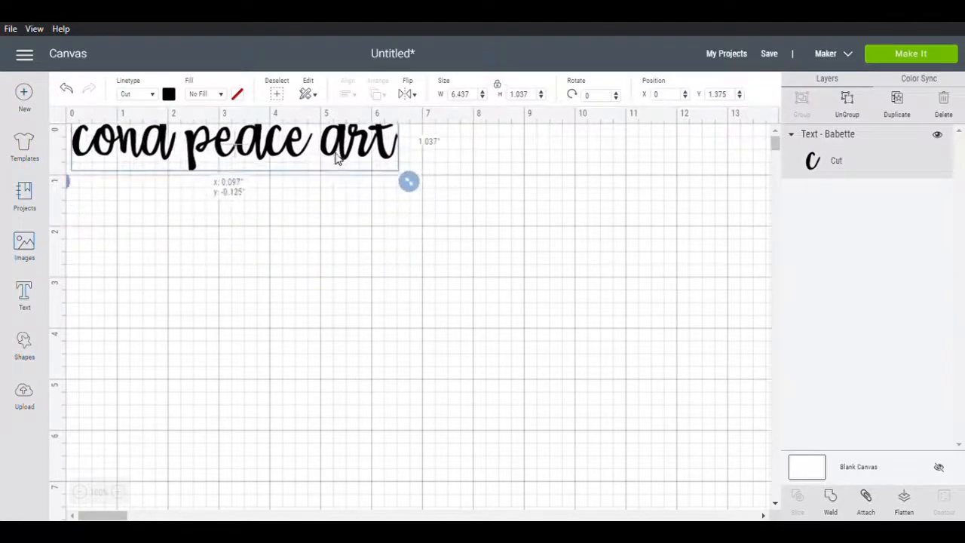
{"action": "left_click_drag", "start_coordinate": [234, 139], "coordinate": [233, 149]}
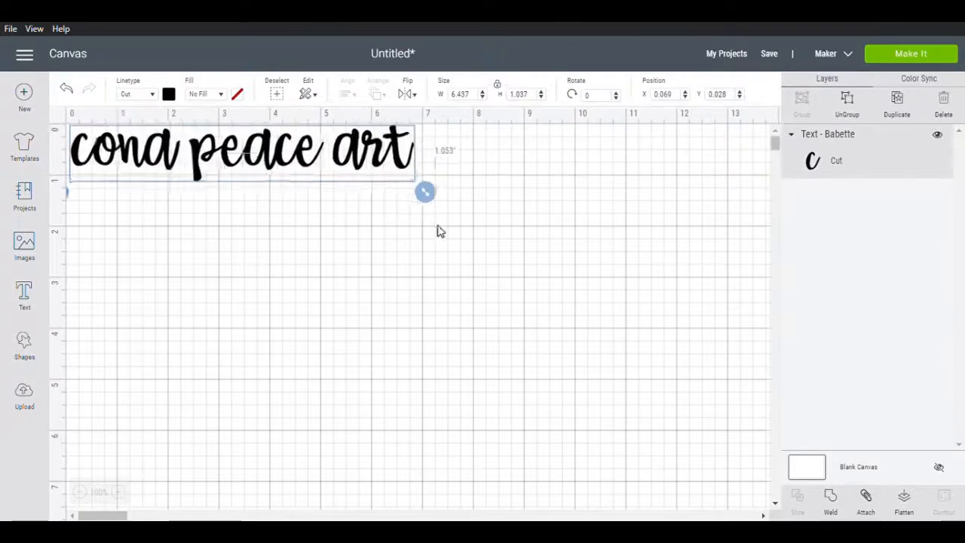
{"action": "left_click_drag", "start_coordinate": [425, 192], "coordinate": [573, 217]}
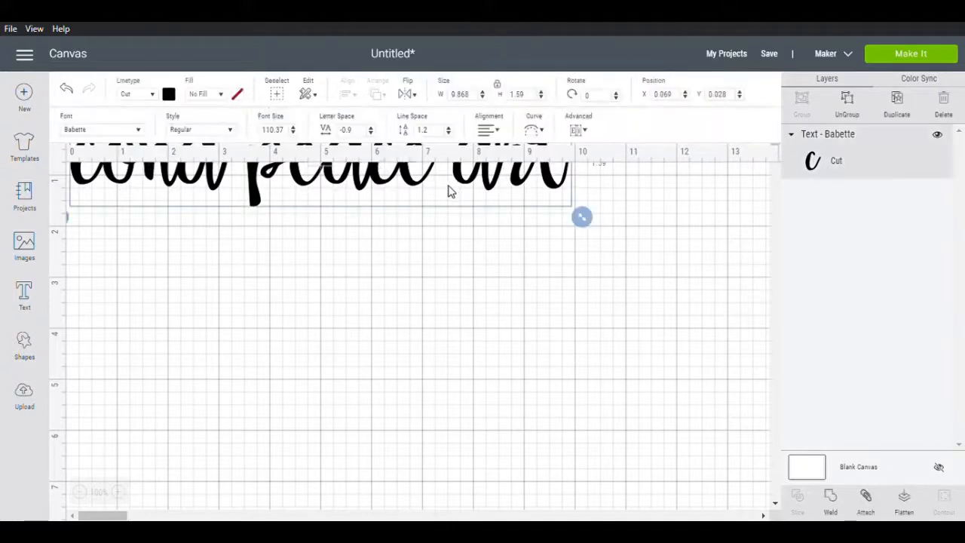
{"action": "mouse_move", "coordinate": [407, 164]}
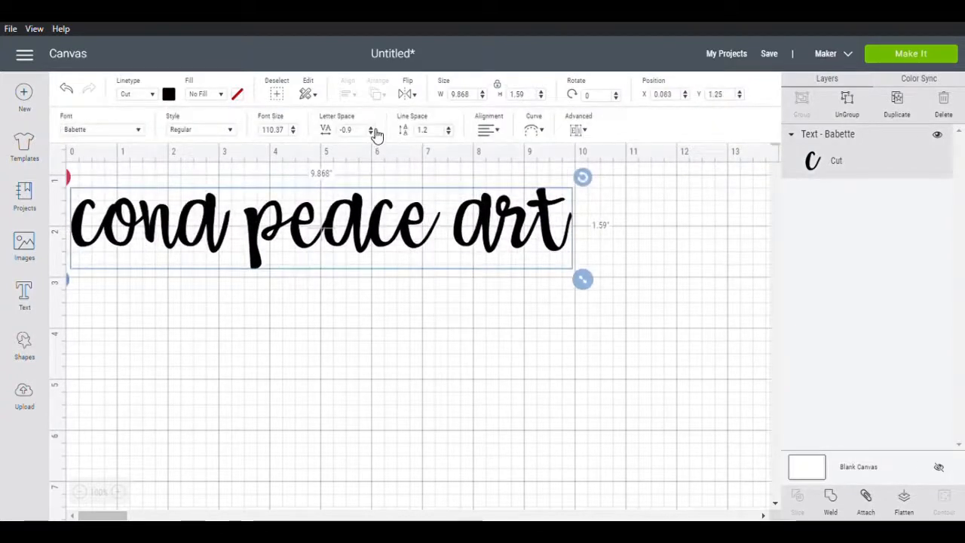
{"action": "mouse_move", "coordinate": [371, 130]}
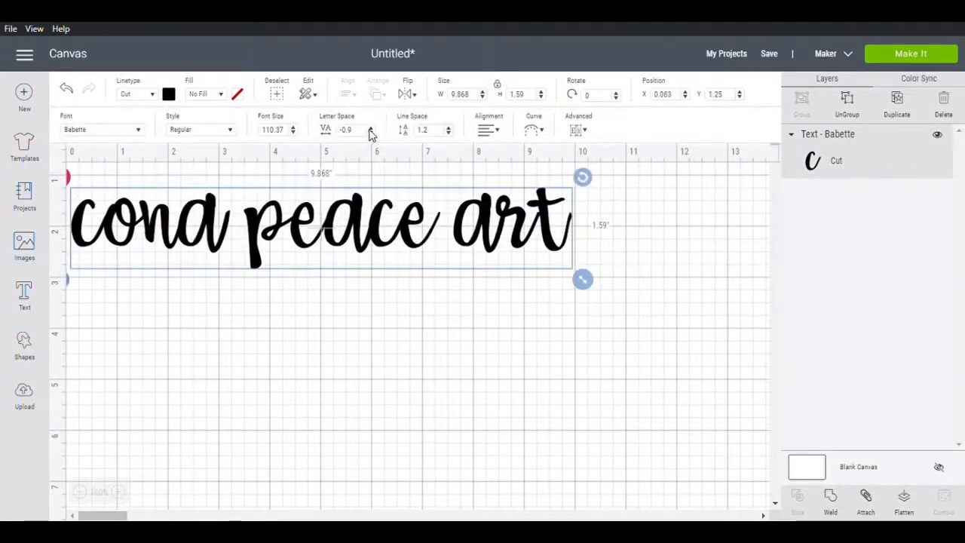
Step: Nudge Letter Space up and down to test, ending back near -0.9 at 9.9 in wide
{"action": "left_click", "coordinate": [370, 127]}
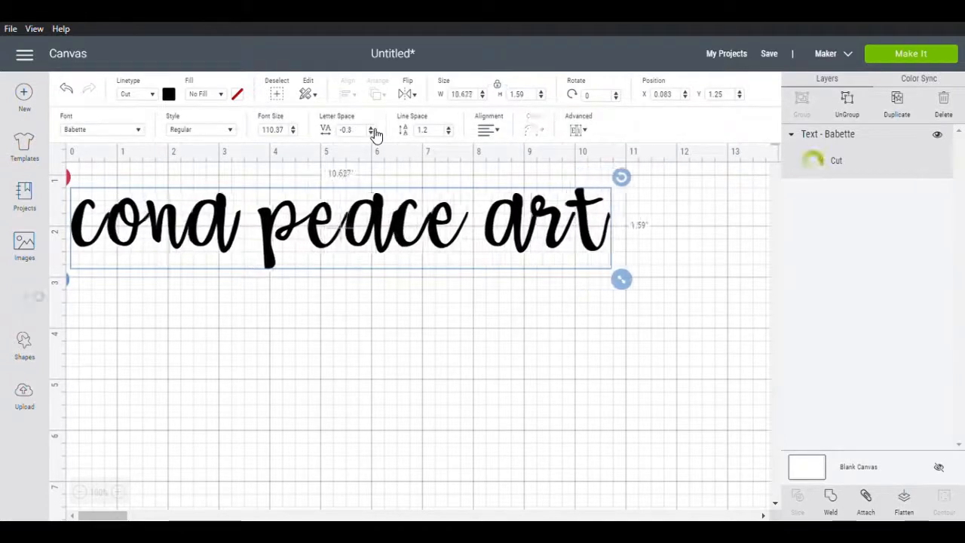
{"action": "left_click", "coordinate": [371, 133]}
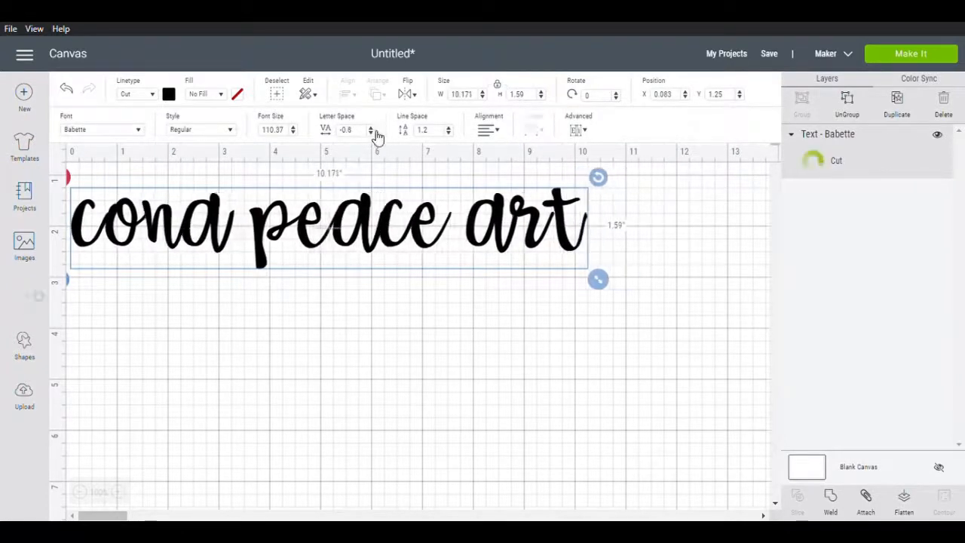
{"action": "left_click", "coordinate": [371, 133]}
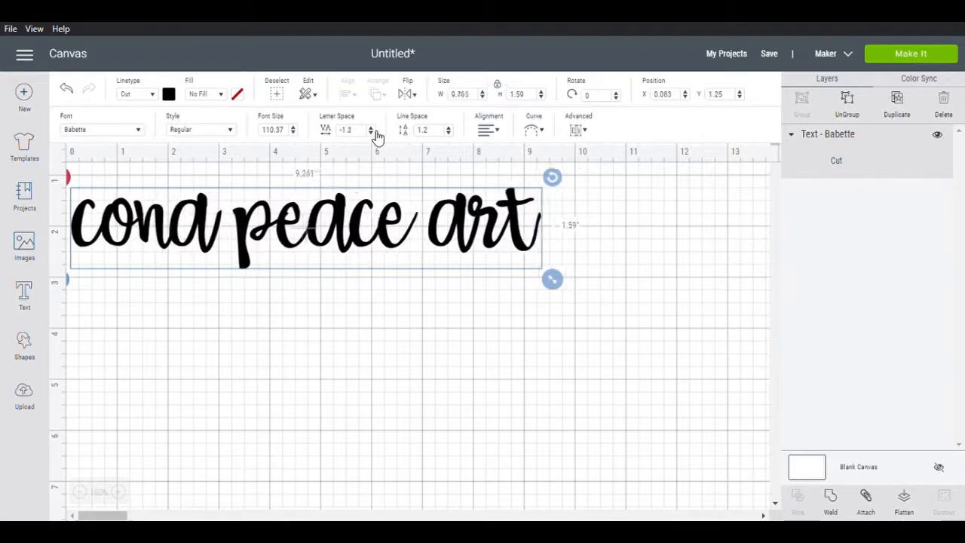
{"action": "left_click", "coordinate": [371, 132]}
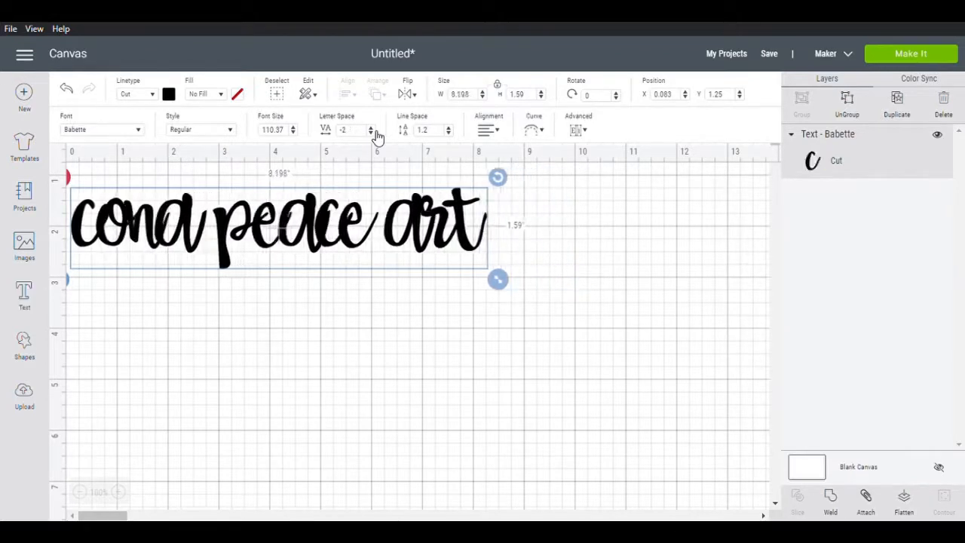
{"action": "left_click", "coordinate": [371, 132]}
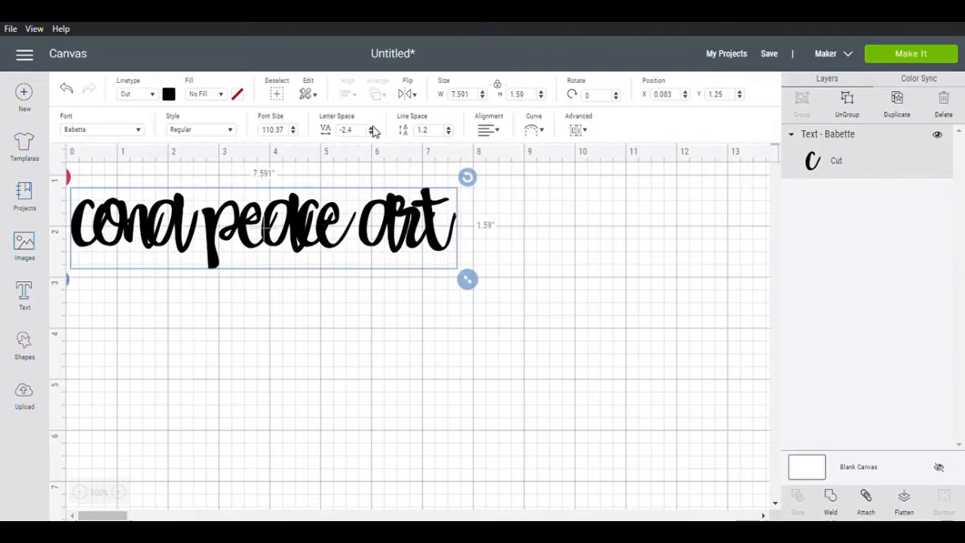
{"action": "left_click", "coordinate": [371, 127]}
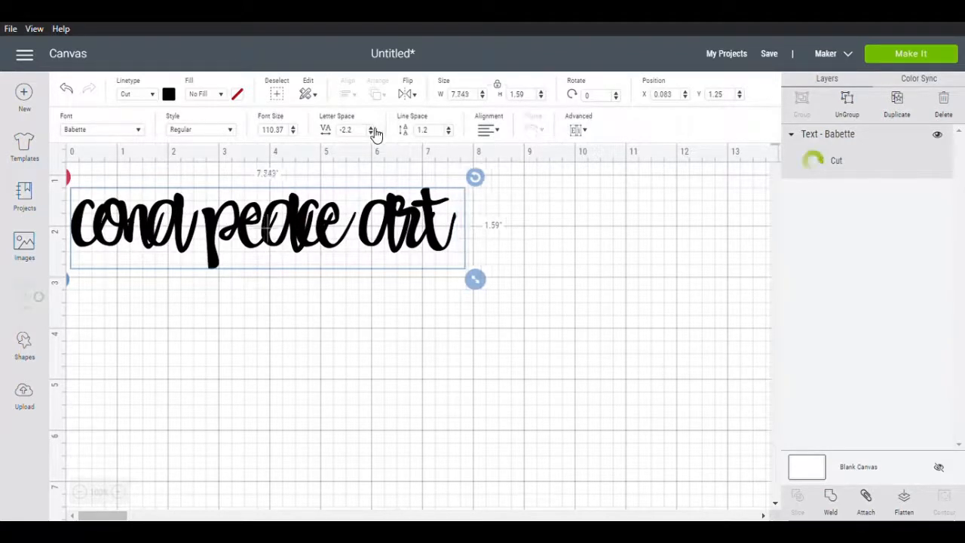
{"action": "left_click", "coordinate": [371, 127]}
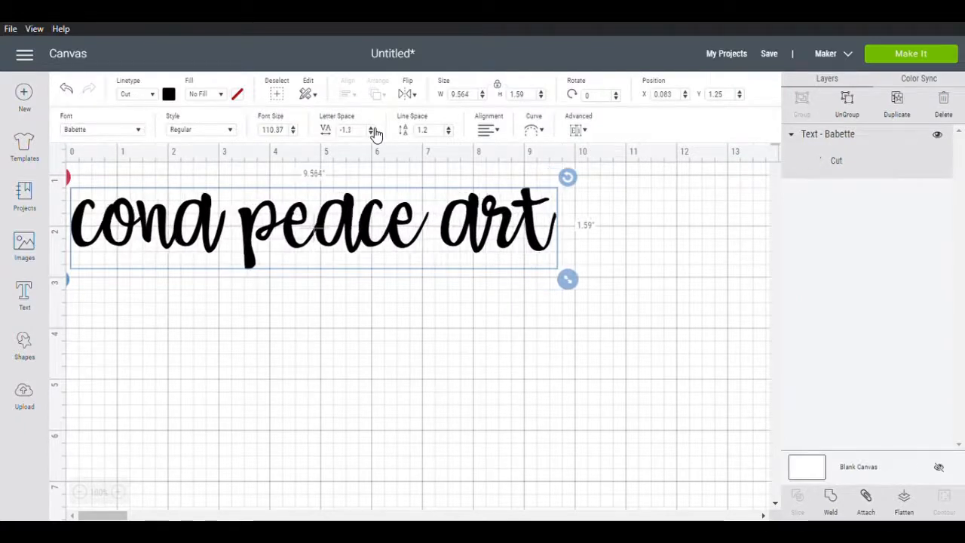
{"action": "left_click", "coordinate": [371, 126]}
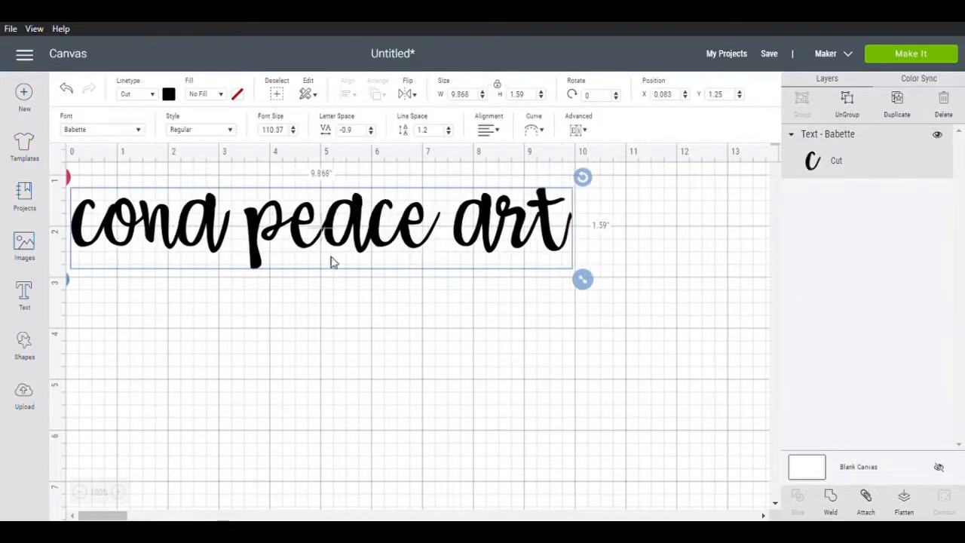
{"action": "mouse_move", "coordinate": [91, 241]}
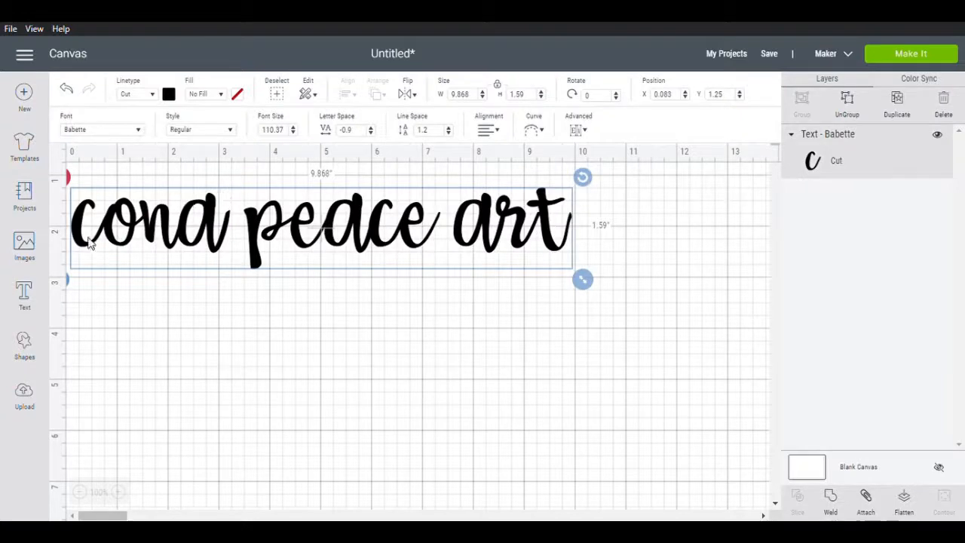
{"action": "mouse_move", "coordinate": [528, 220]}
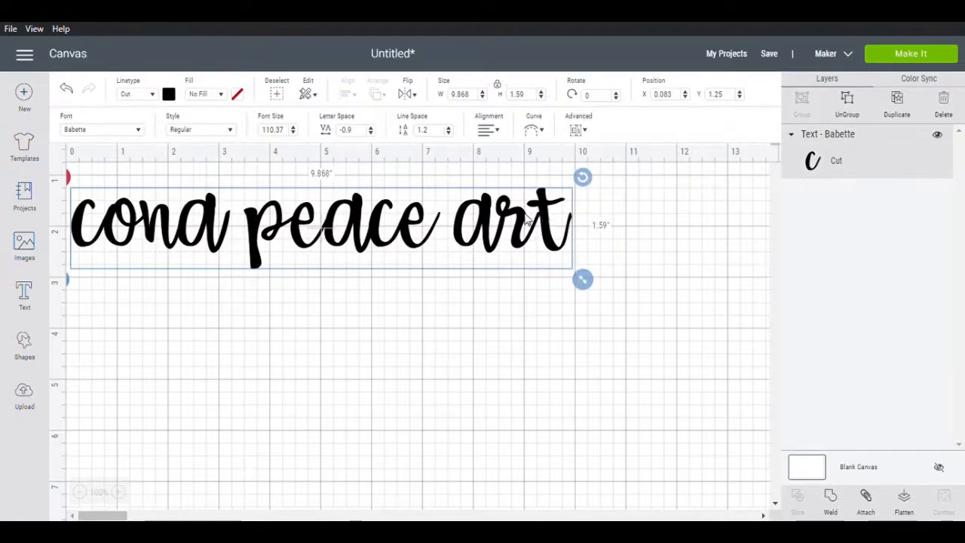
{"action": "mouse_move", "coordinate": [172, 229]}
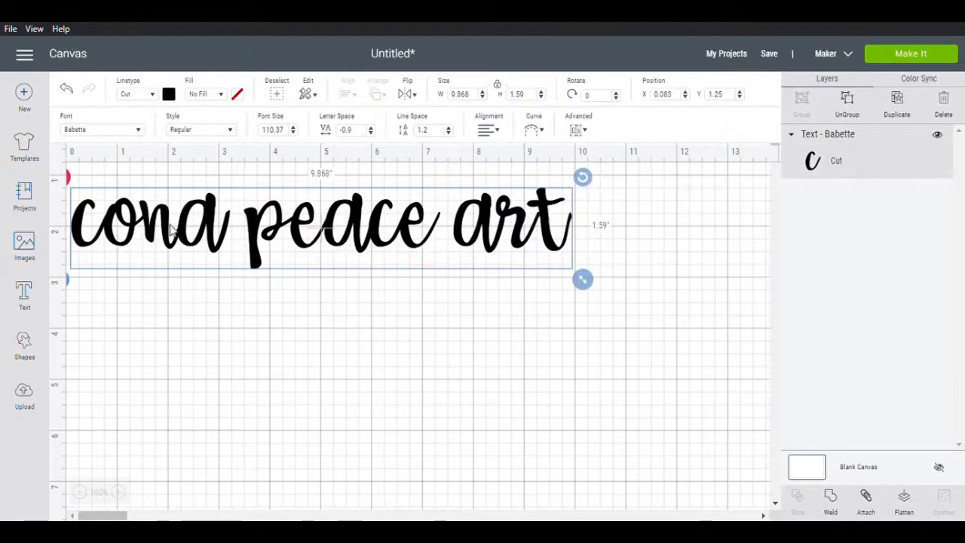
Step: Scale the text down proportionally until W reads about 5.86 in
{"action": "left_click_drag", "start_coordinate": [582, 279], "coordinate": [474, 262]}
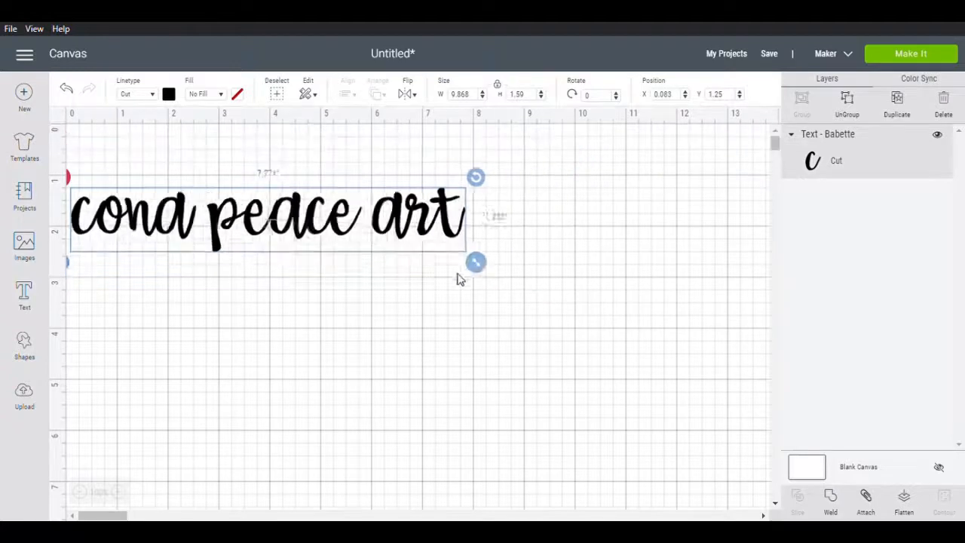
{"action": "left_click_drag", "start_coordinate": [475, 263], "coordinate": [374, 247]}
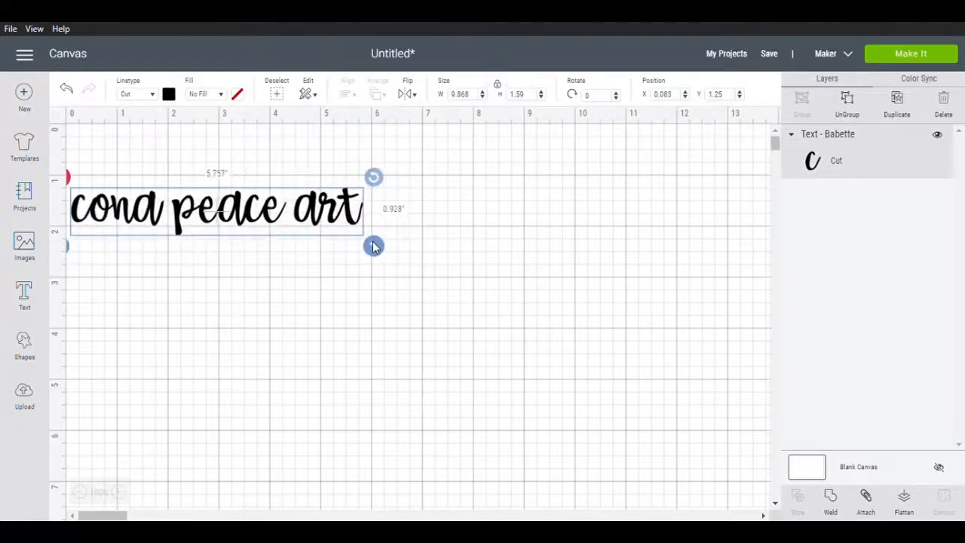
{"action": "left_click_drag", "start_coordinate": [374, 245], "coordinate": [380, 246]}
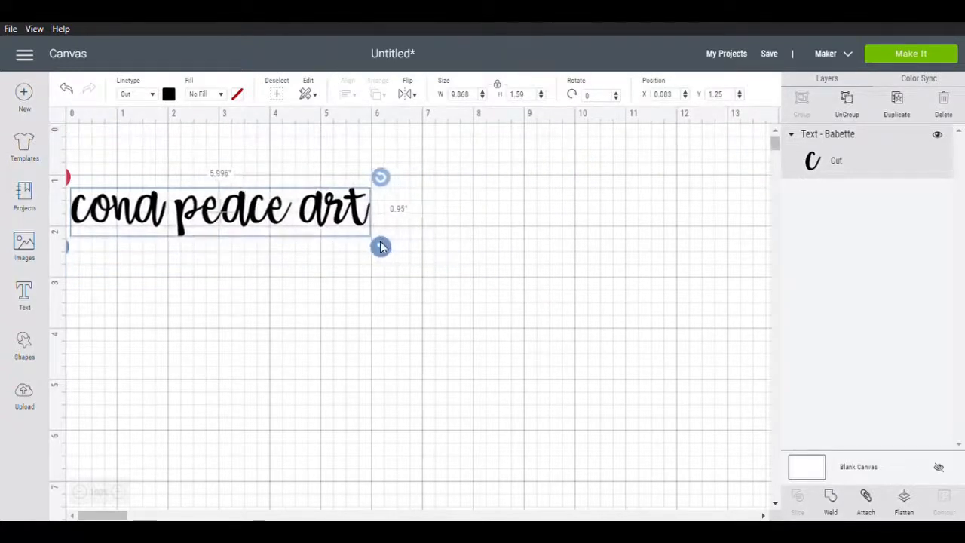
{"action": "double_click", "coordinate": [219, 208]}
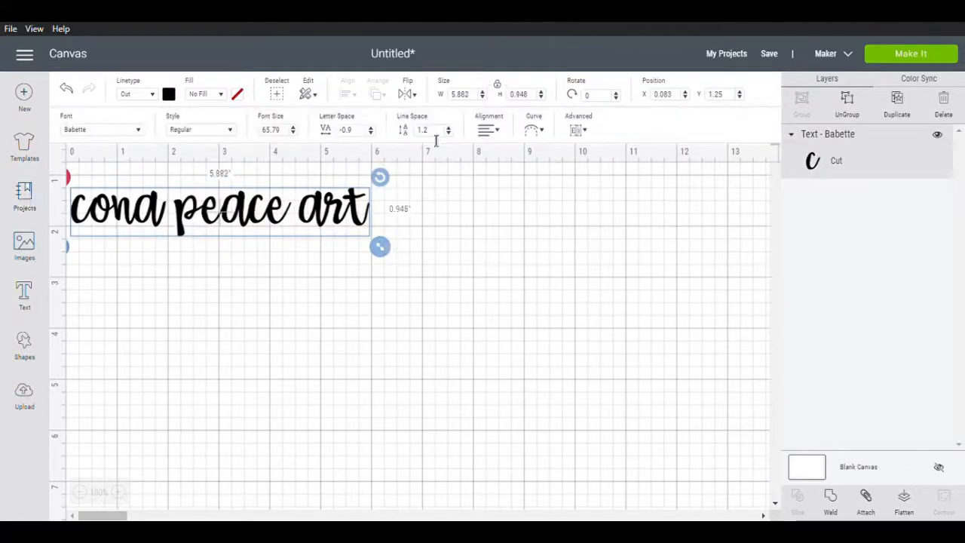
Step: Move the shrunken text up into the canvas's top-left corner
{"action": "left_click_drag", "start_coordinate": [218, 209], "coordinate": [214, 196]}
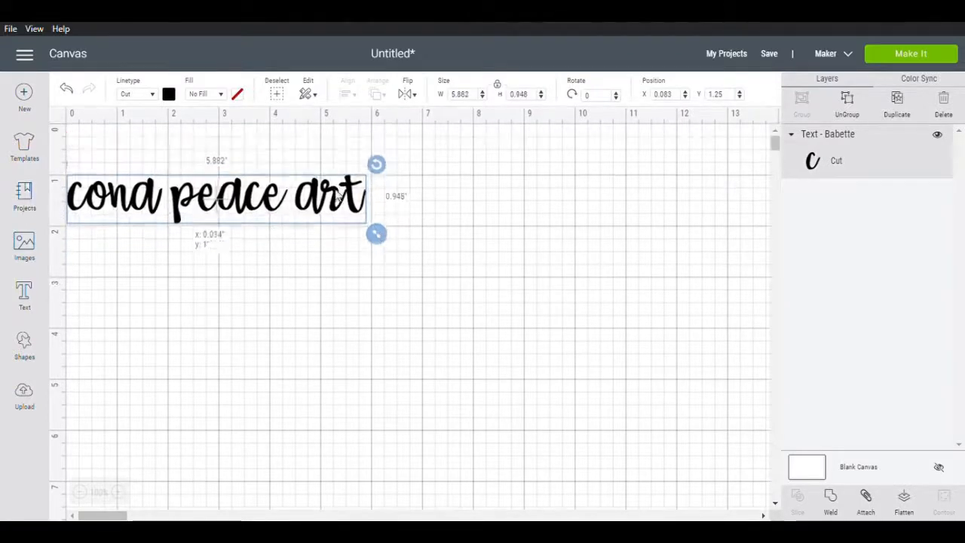
{"action": "left_click_drag", "start_coordinate": [214, 196], "coordinate": [218, 147]}
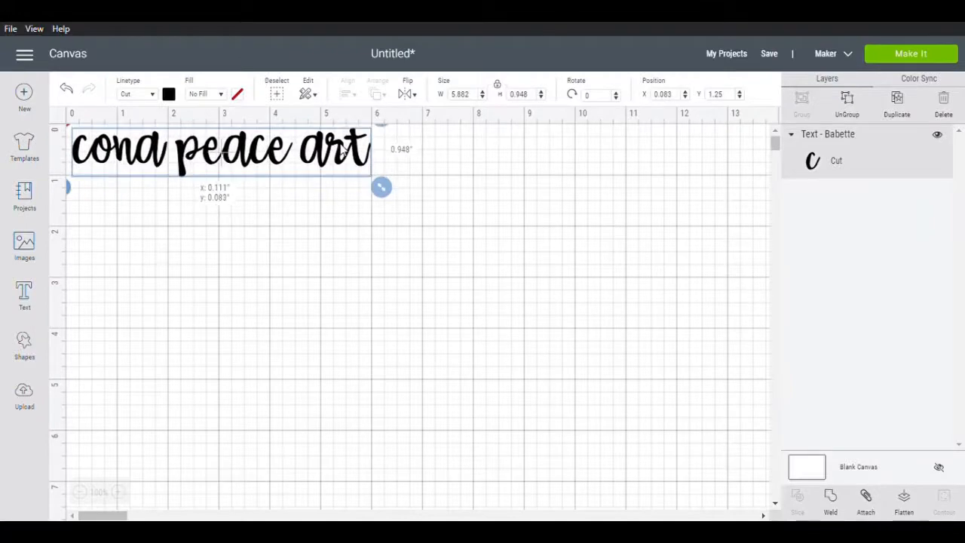
{"action": "double_click", "coordinate": [218, 149]}
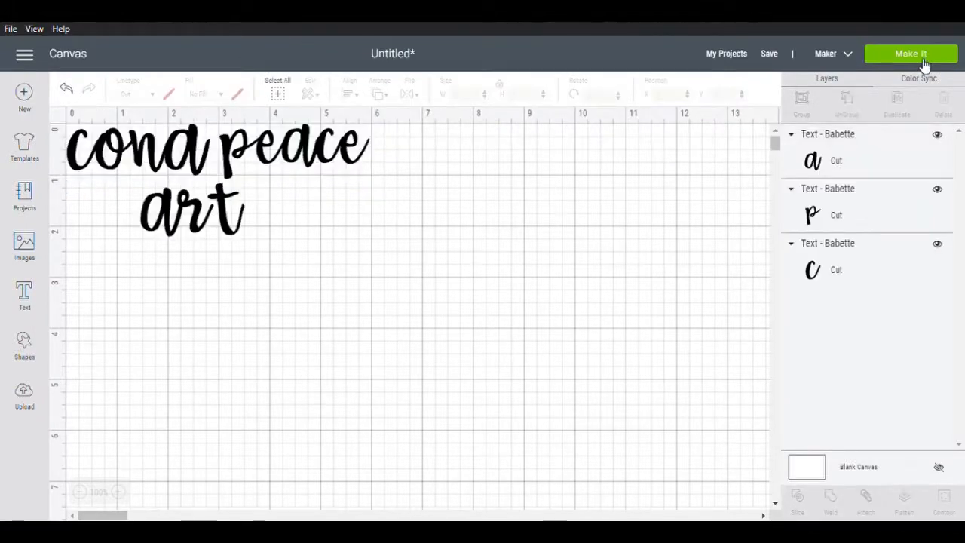
Step: Send the design via Make It to the Prepare mats screen on a 12 x 12 mat
{"action": "left_click", "coordinate": [911, 53]}
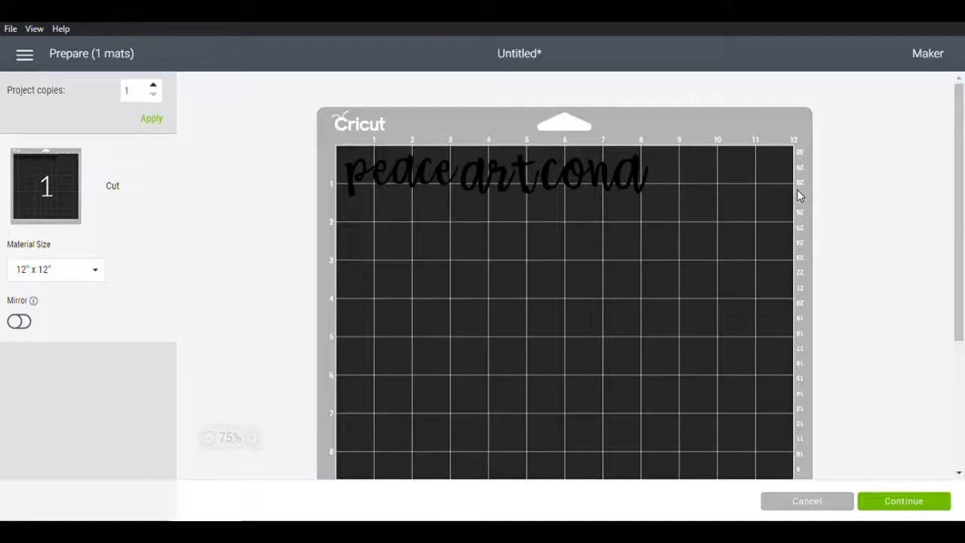
{"action": "mouse_move", "coordinate": [591, 205]}
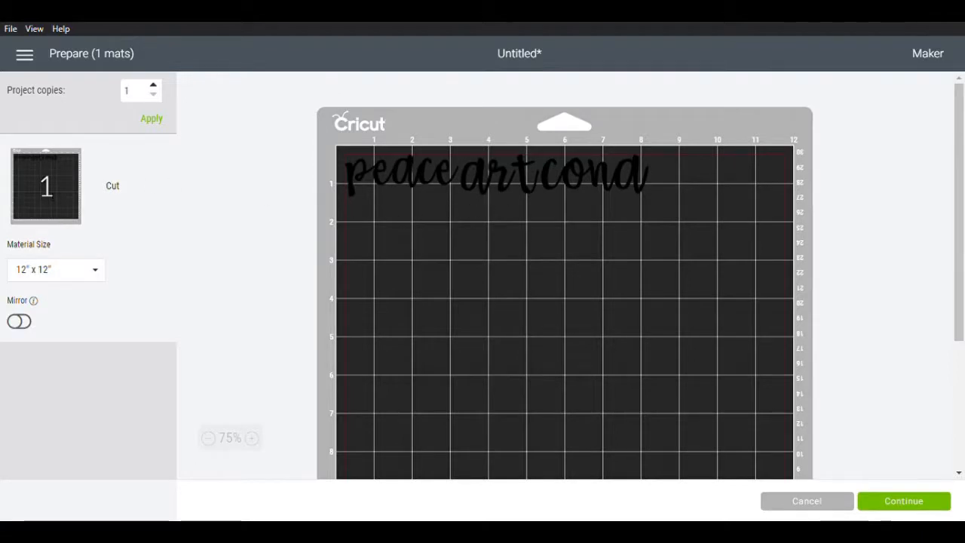
{"action": "mouse_move", "coordinate": [248, 231]}
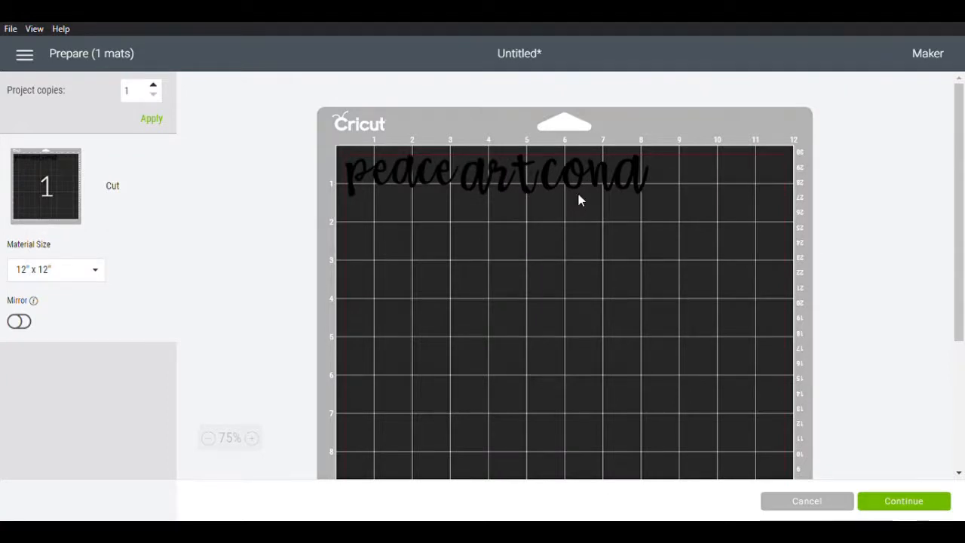
{"action": "mouse_move", "coordinate": [928, 506]}
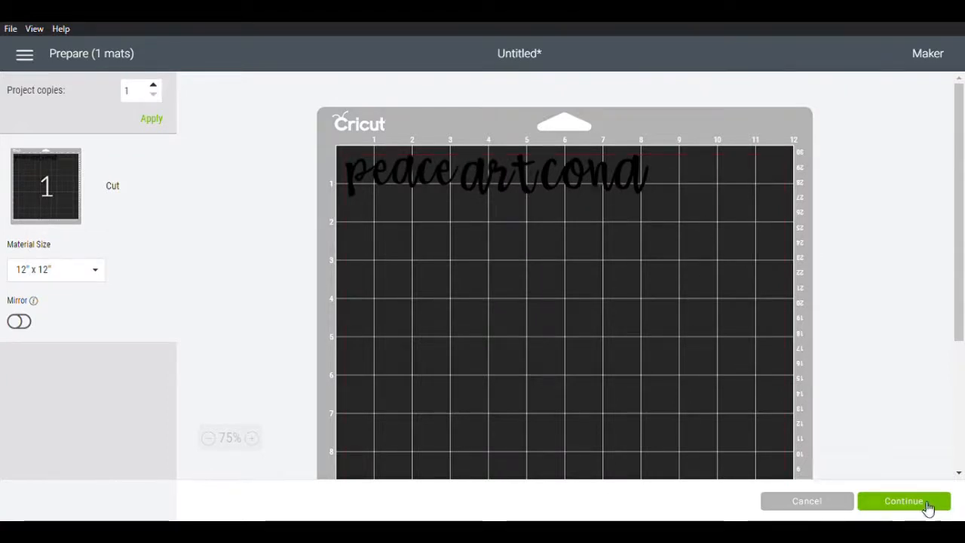
Step: Continue from the mat preview and connect the Maker machine over Bluetooth
{"action": "left_click", "coordinate": [904, 501]}
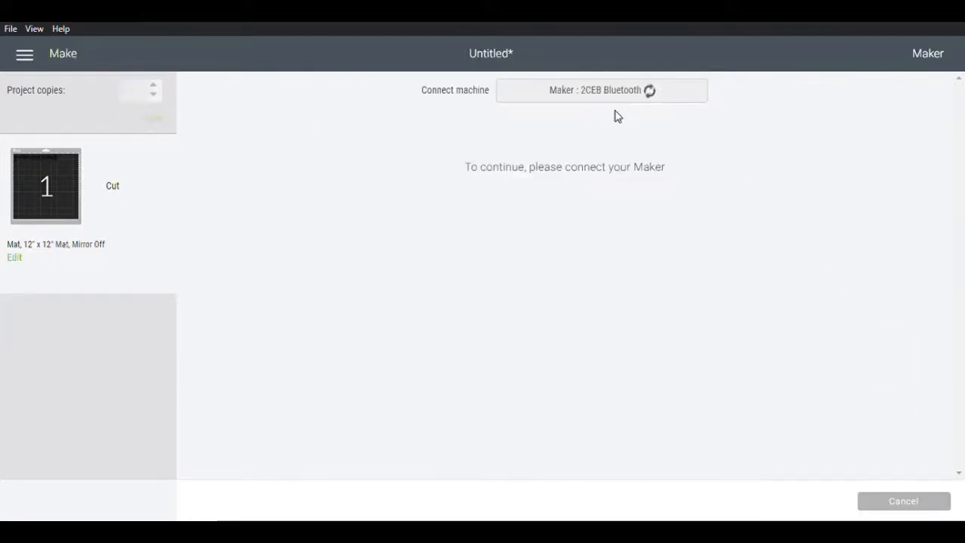
{"action": "mouse_move", "coordinate": [500, 199]}
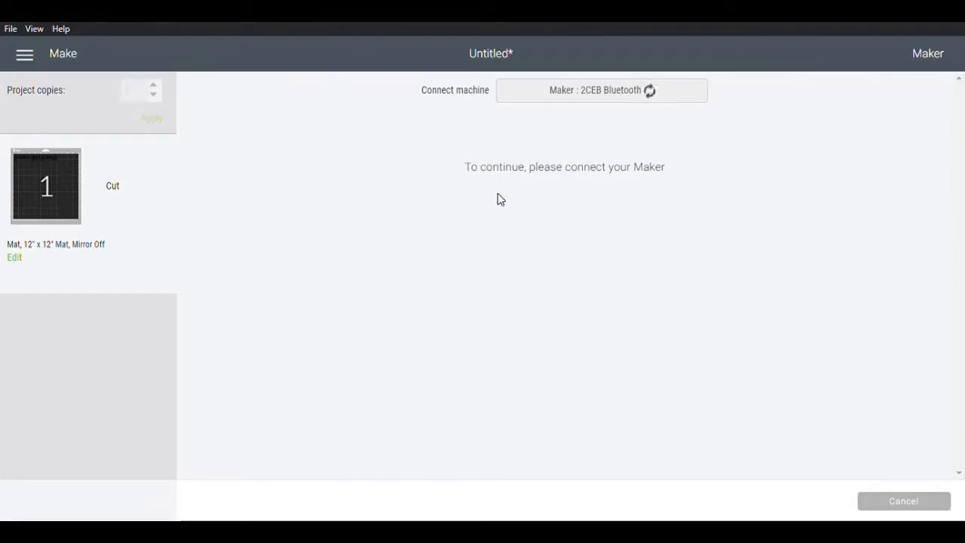
{"action": "left_click", "coordinate": [648, 91]}
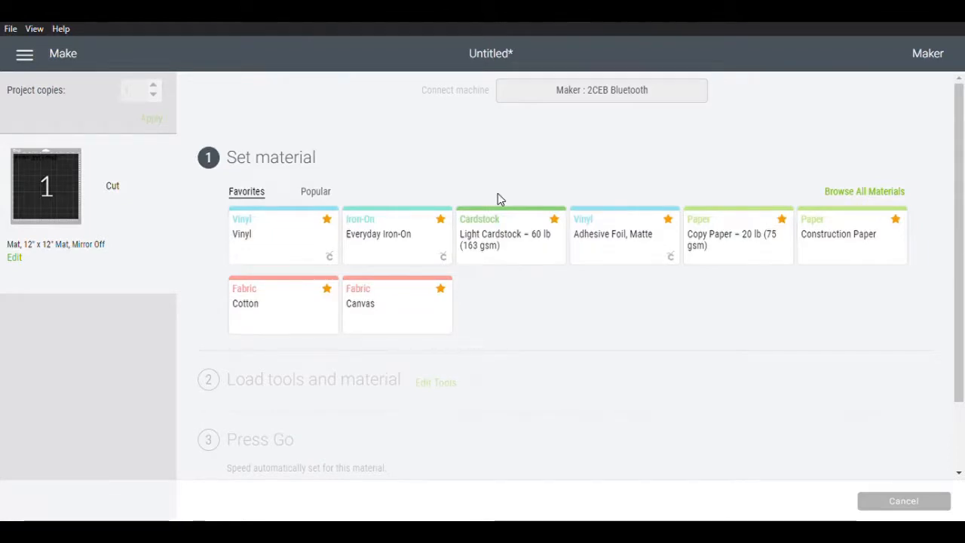
{"action": "mouse_move", "coordinate": [311, 245]}
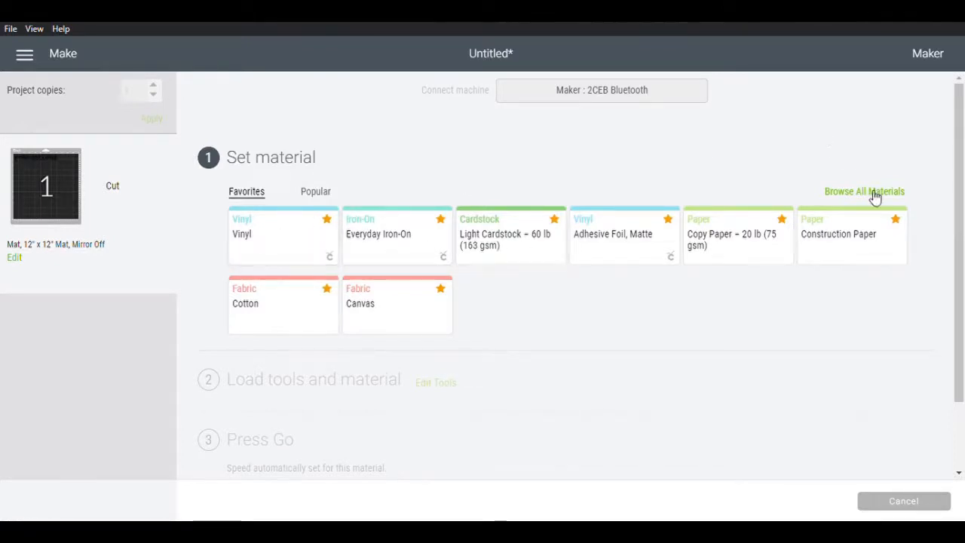
Step: Search the material catalogue for 'hologra' and choose Premium Vinyl – Holographic
{"action": "left_click", "coordinate": [864, 190]}
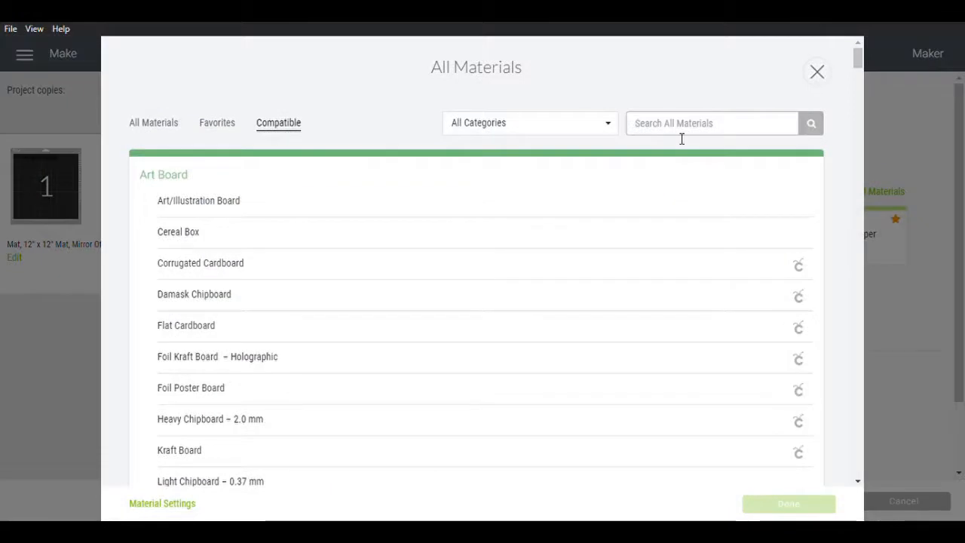
{"action": "type", "text": "holographic"}
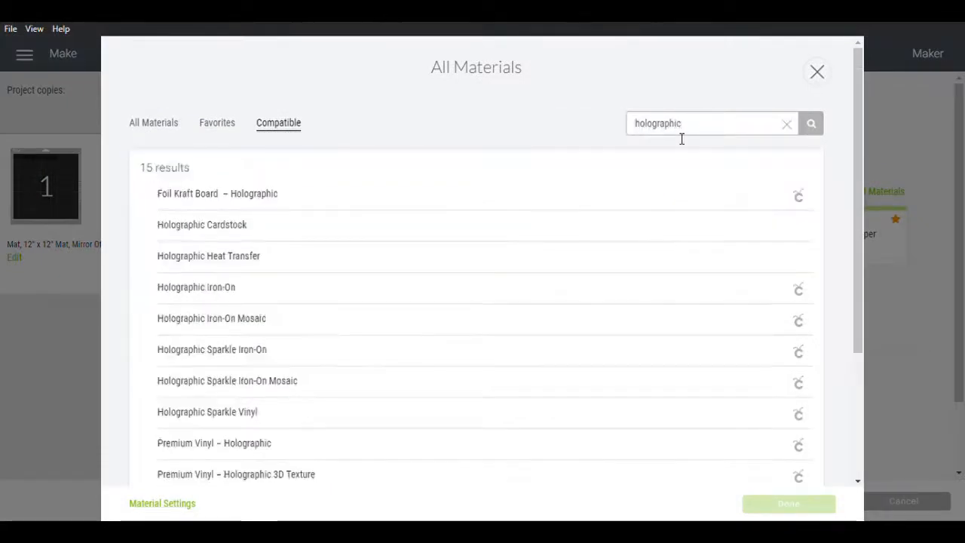
{"action": "mouse_move", "coordinate": [279, 338]}
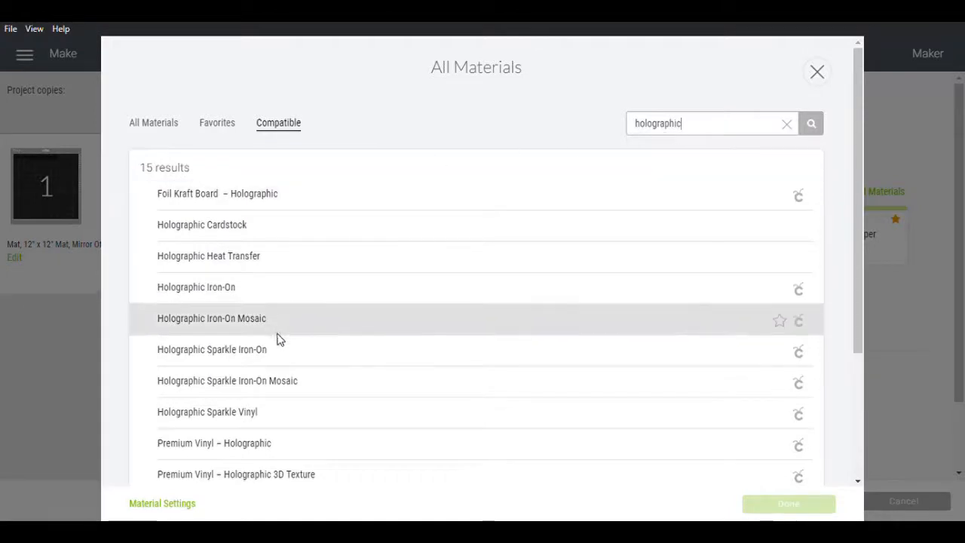
{"action": "mouse_move", "coordinate": [294, 419]}
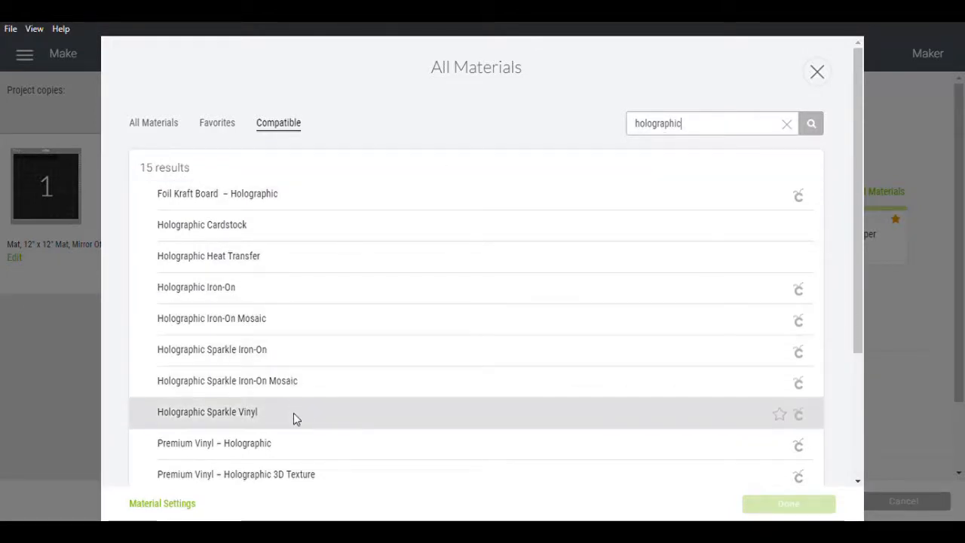
{"action": "scroll", "scroll_direction": "down", "scroll_amount": 3}
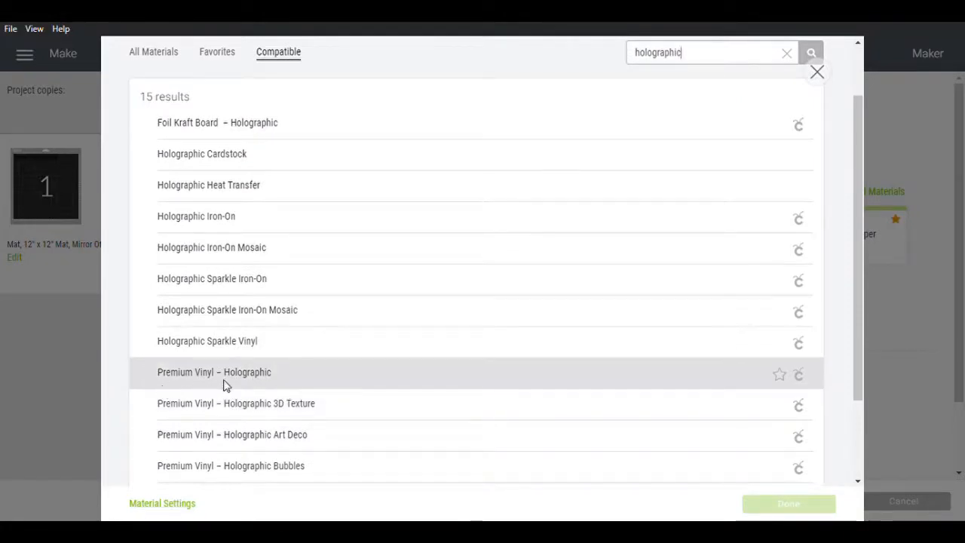
{"action": "left_click", "coordinate": [787, 503]}
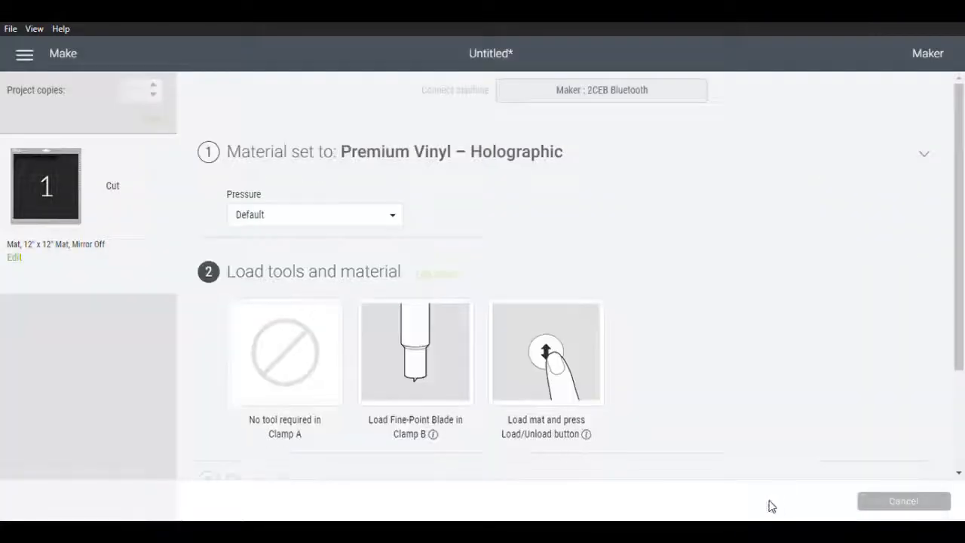
Step: Set Pressure to More and move down to the Press Go section with Fast Mode
{"action": "left_click", "coordinate": [314, 214]}
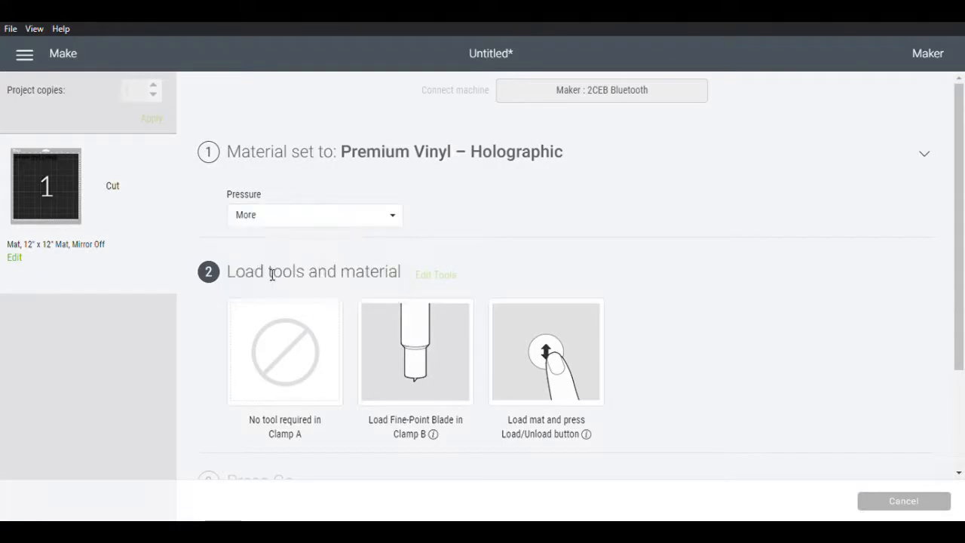
{"action": "mouse_move", "coordinate": [329, 217]}
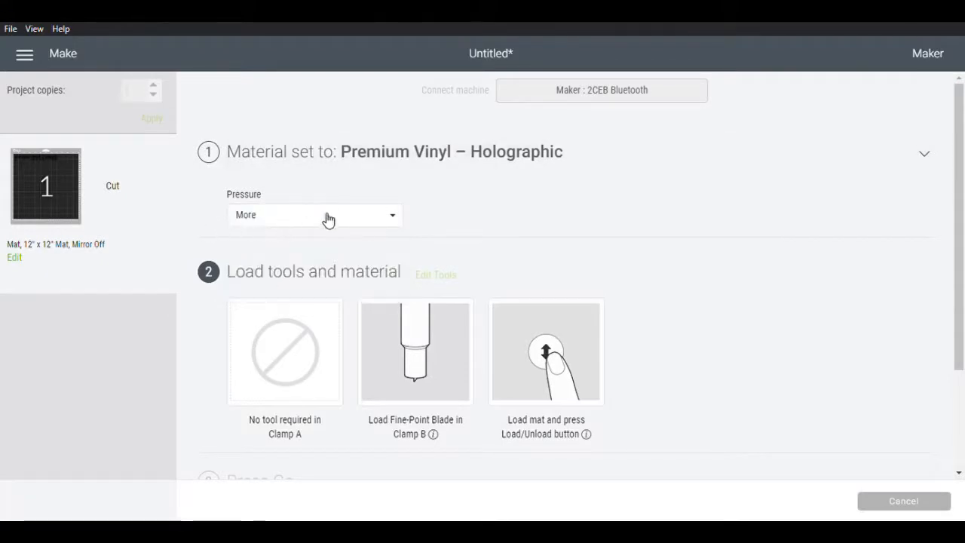
{"action": "mouse_move", "coordinate": [315, 323]}
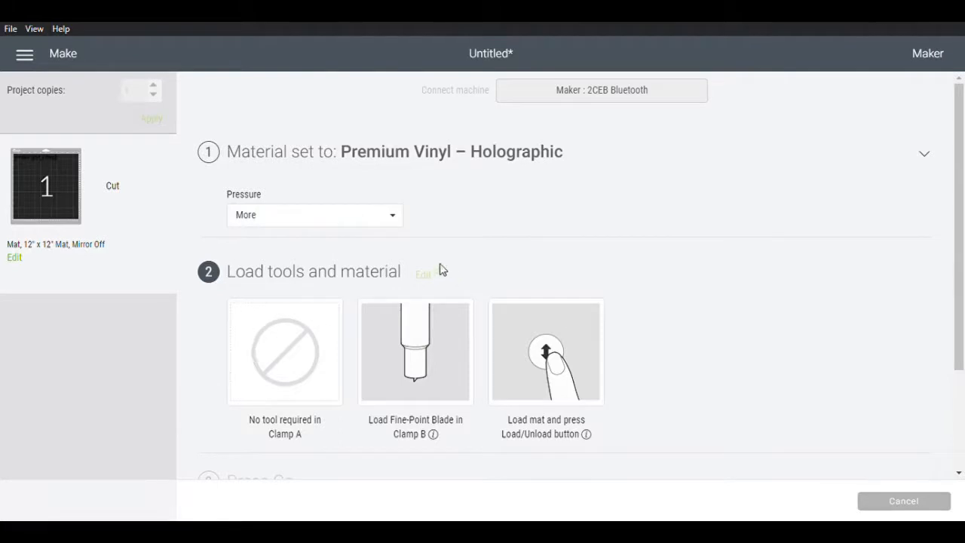
{"action": "scroll", "scroll_direction": "down", "scroll_amount": 3}
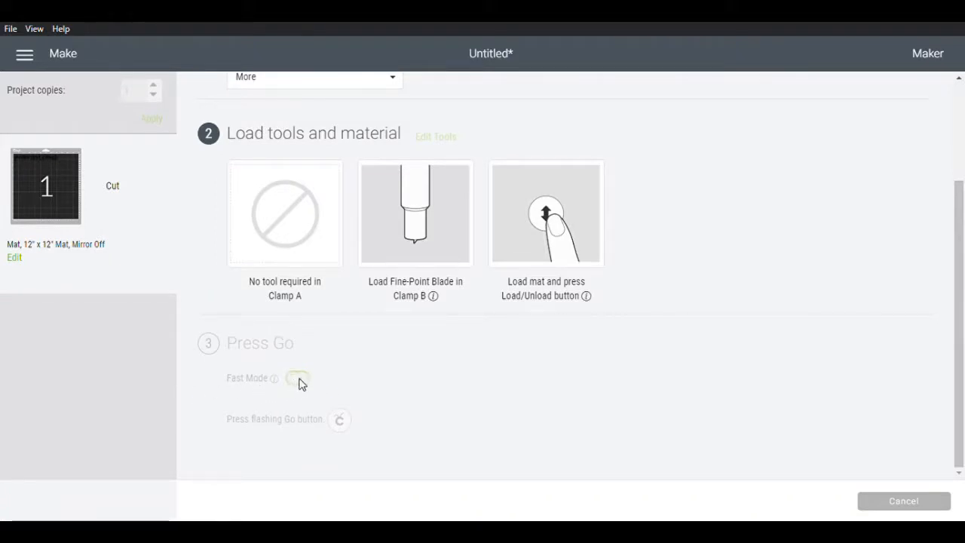
{"action": "left_click", "coordinate": [297, 377]}
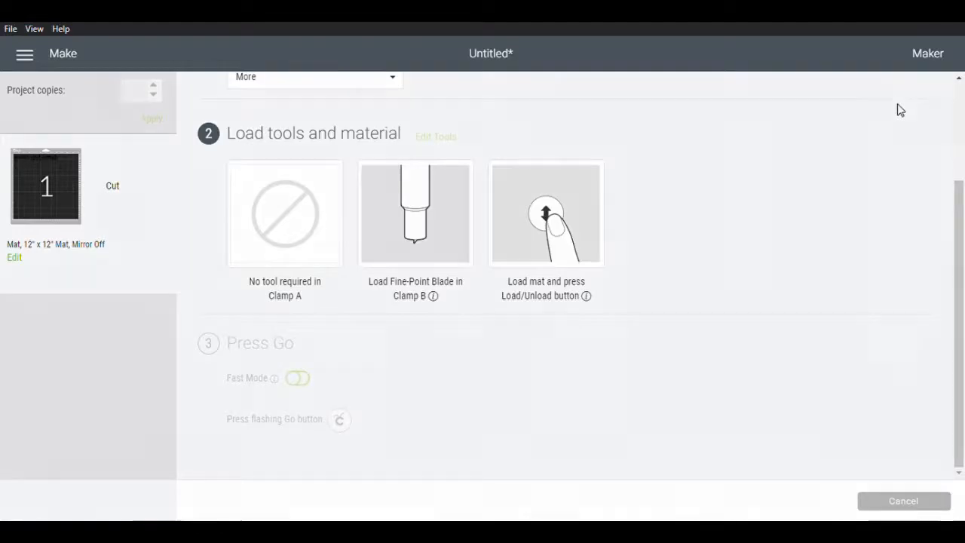